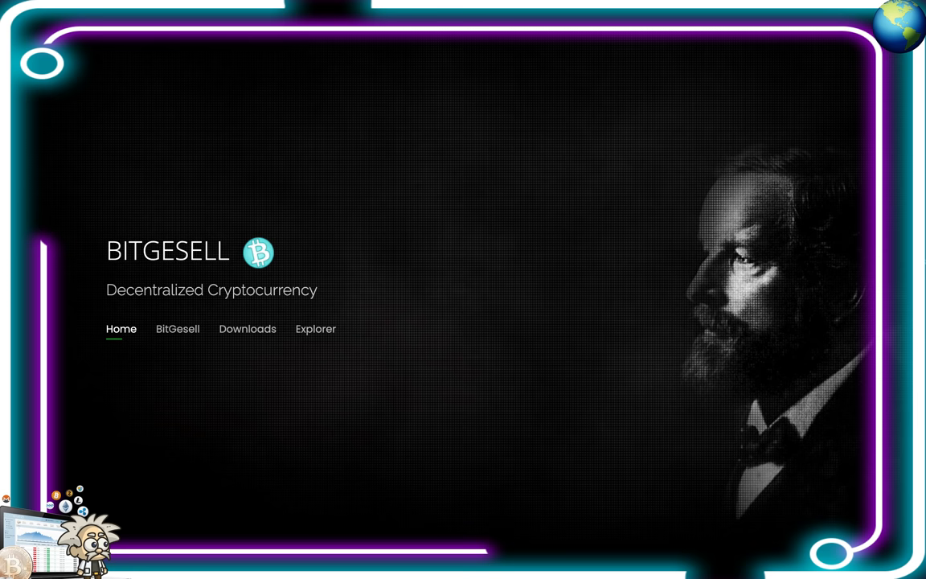
Open the BitGesell section showing learning links, exchanges, software and coin specifications.
left_click(178, 329)
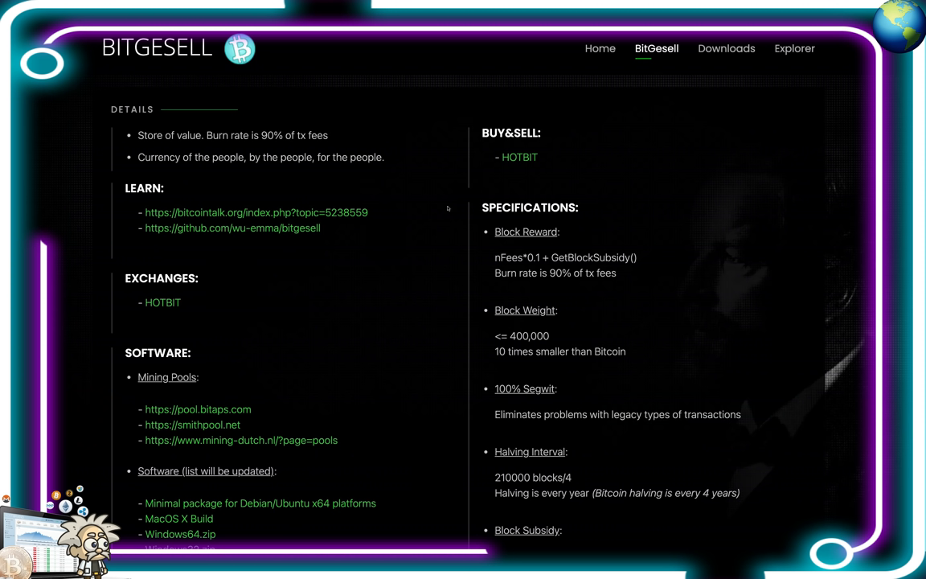
mouse_move(418, 358)
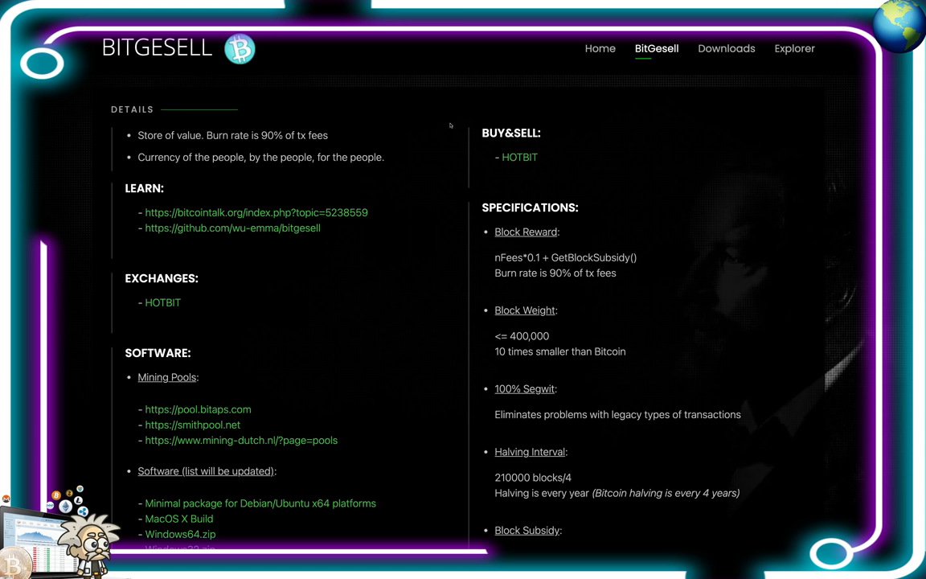
mouse_move(856, 276)
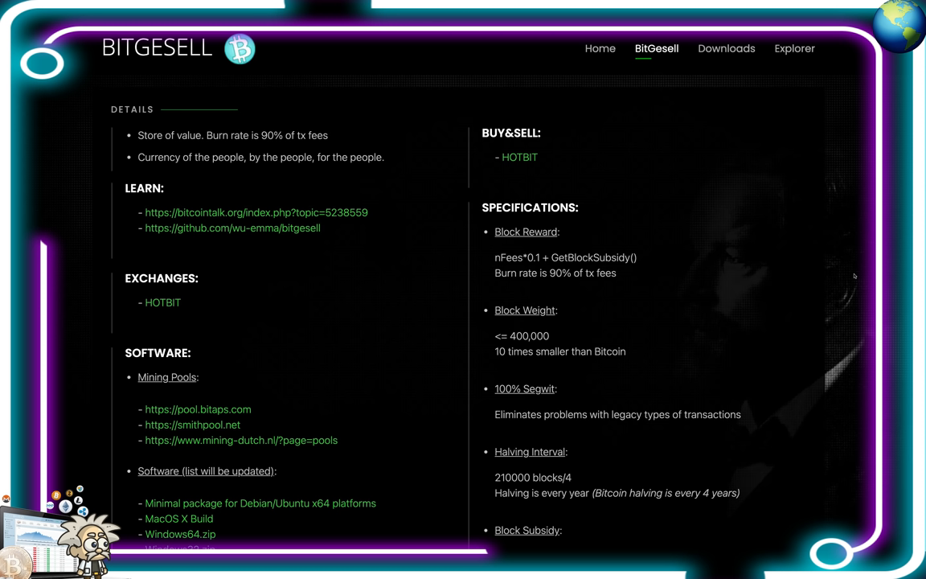
mouse_move(287, 270)
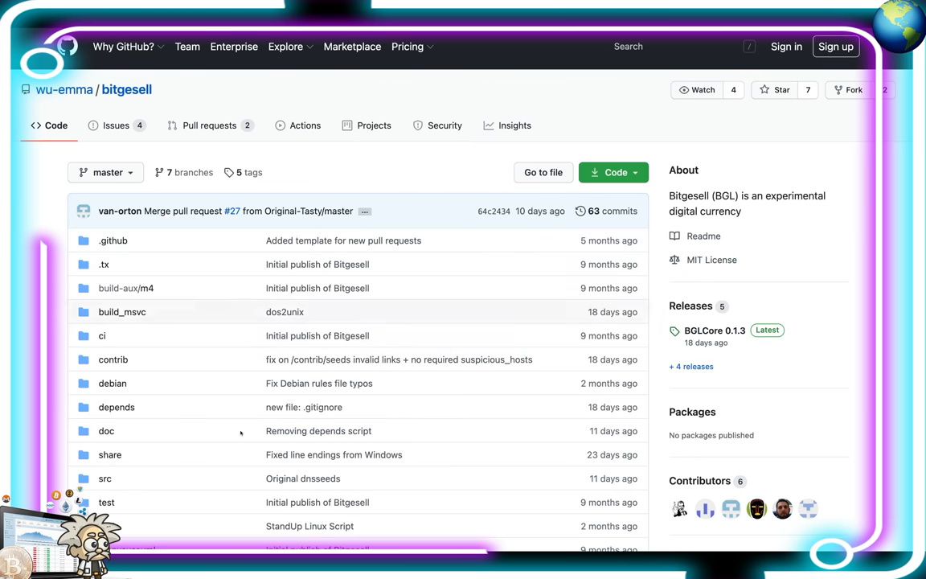
mouse_move(816, 189)
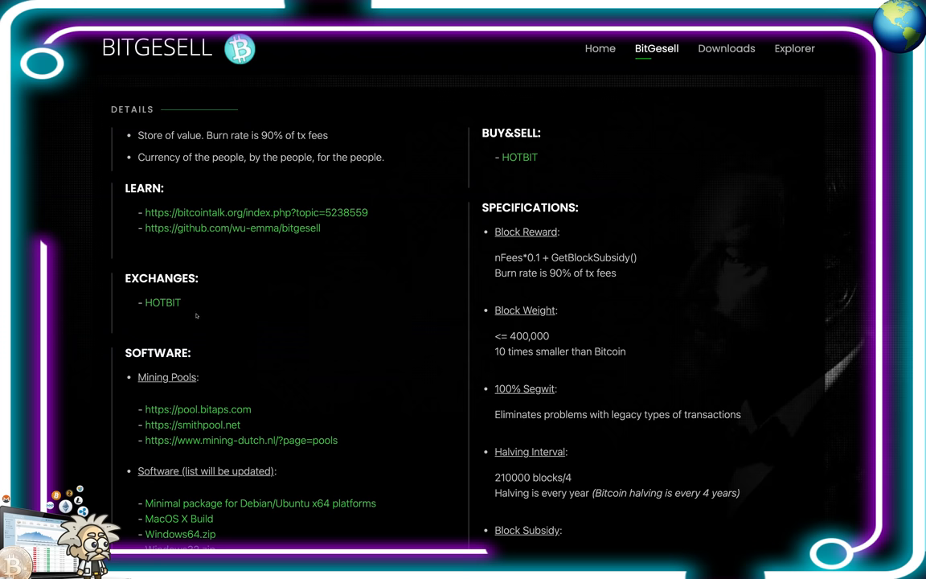
Follow the HOTBIT exchange link to reach the BGL/BTC trading page.
left_click(519, 157)
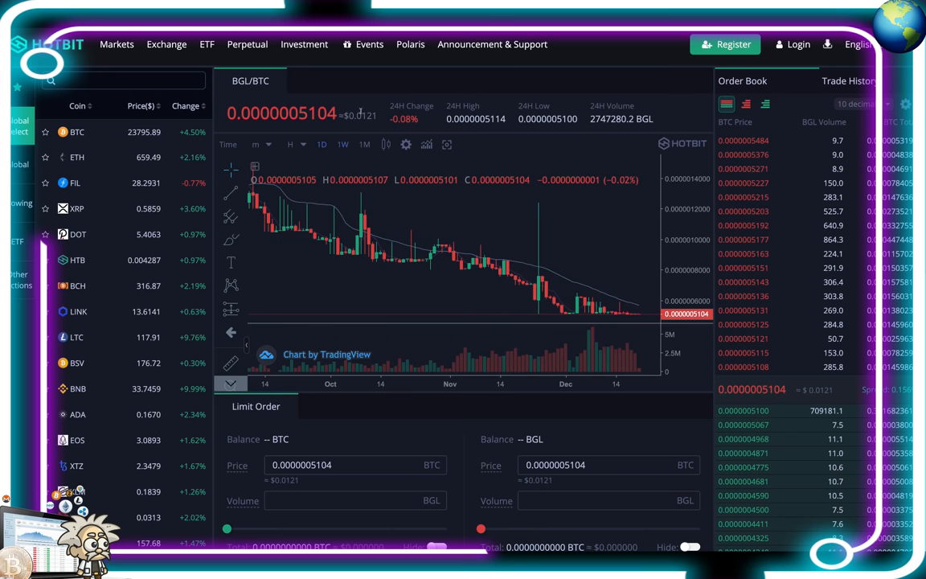
mouse_move(421, 231)
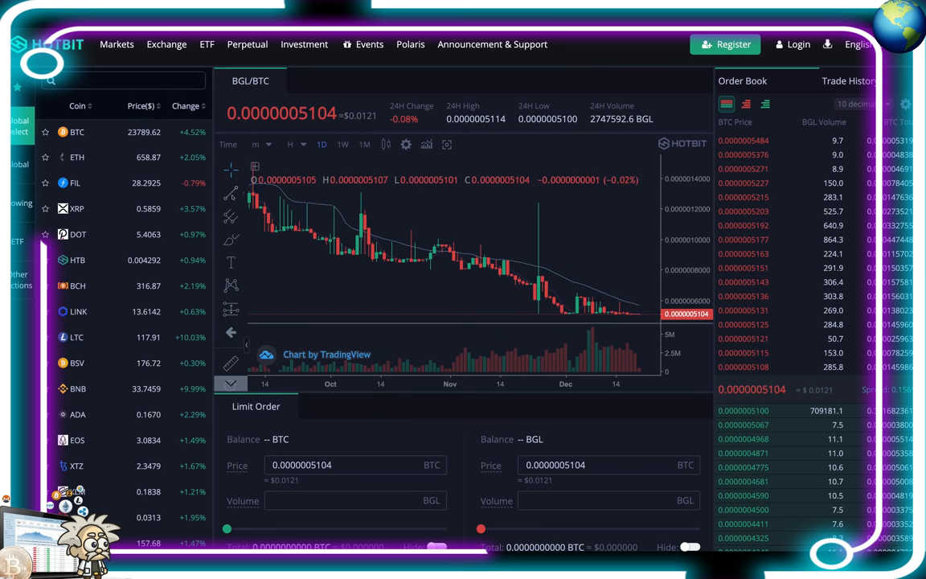
mouse_move(230, 171)
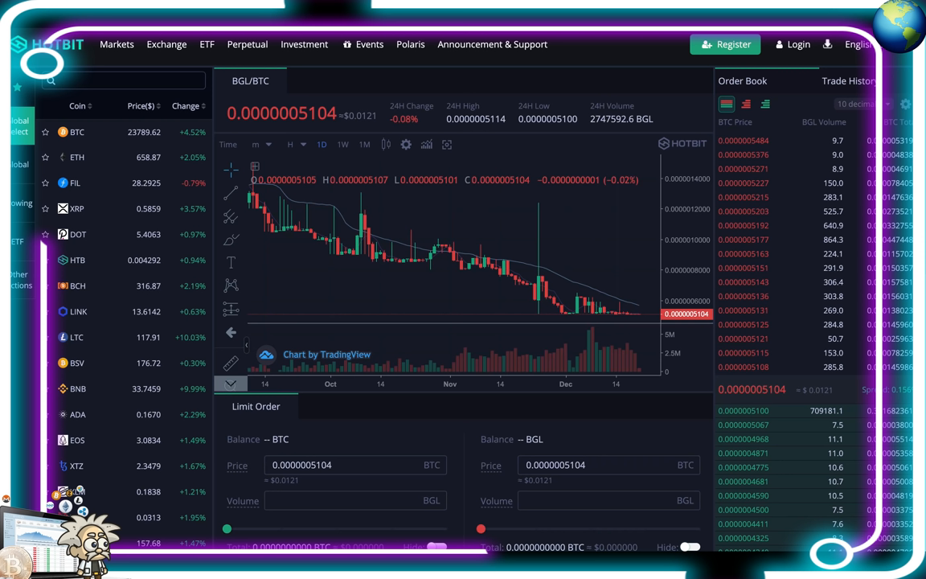
mouse_move(742, 268)
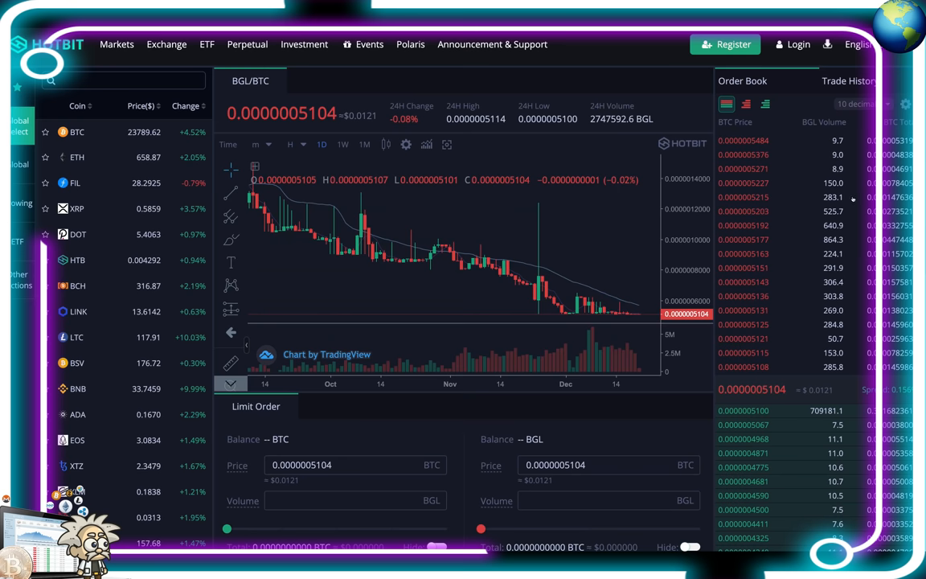
mouse_move(868, 274)
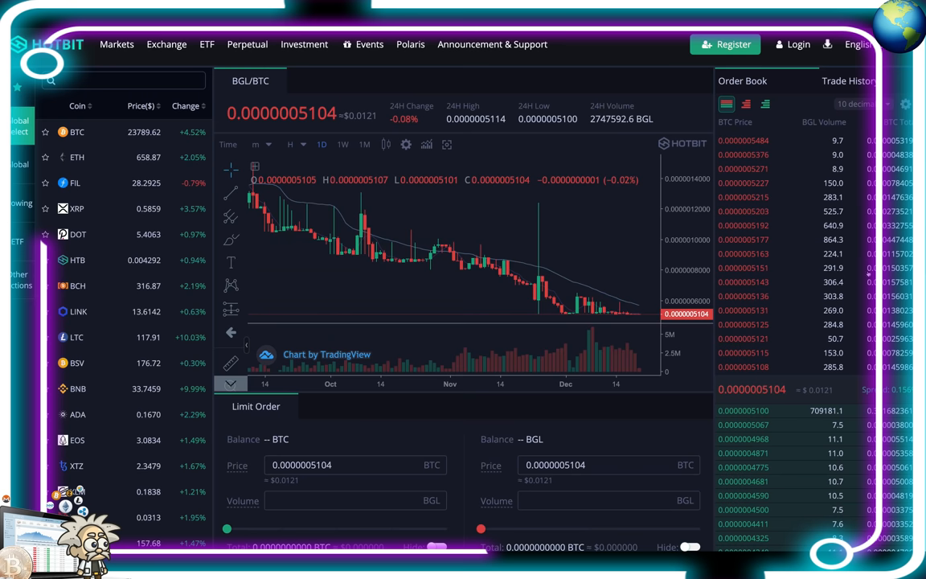
Dismiss the page context menu and scroll down to Hotbit's BGL/BTC limit order forms.
right_click(731, 325)
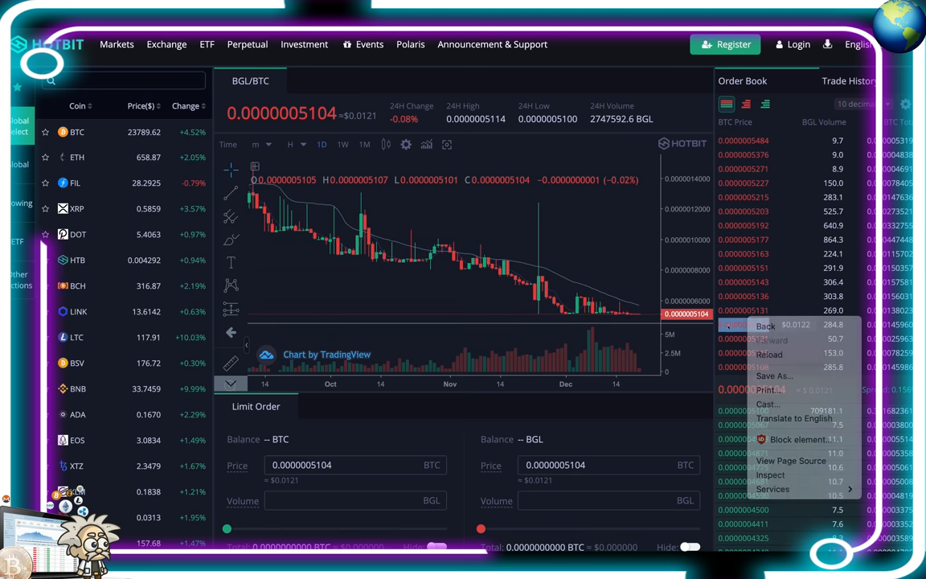
left_click(739, 323)
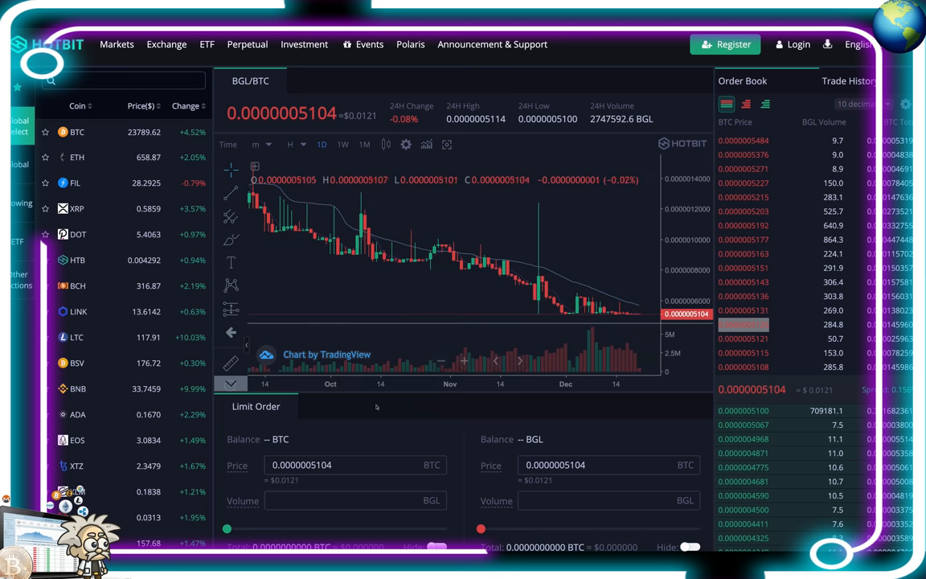
scroll("down", 3)
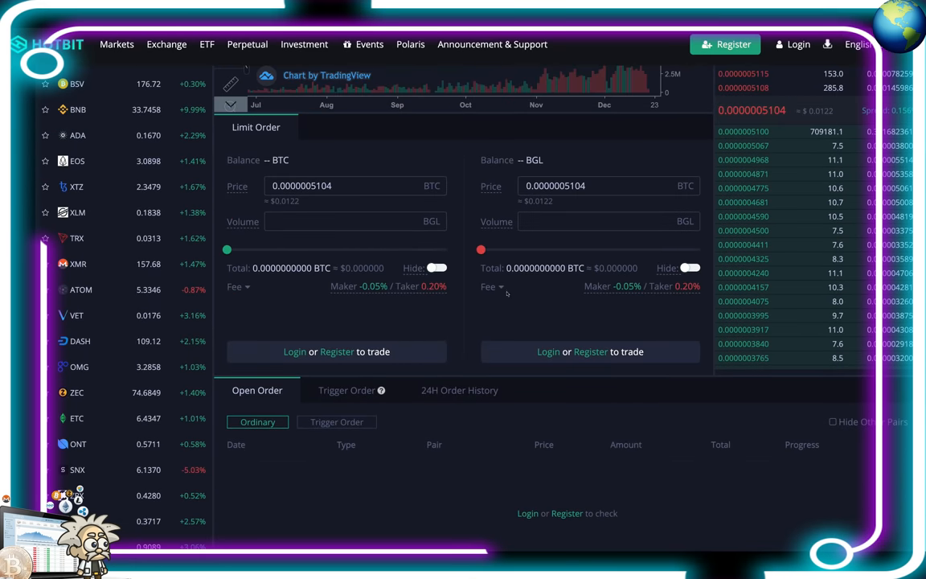
mouse_move(381, 389)
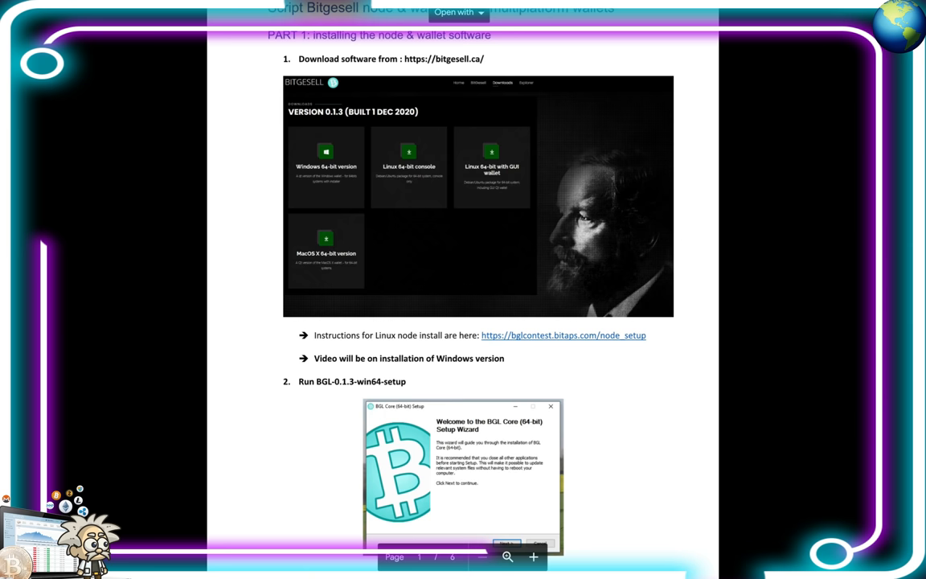
mouse_move(447, 129)
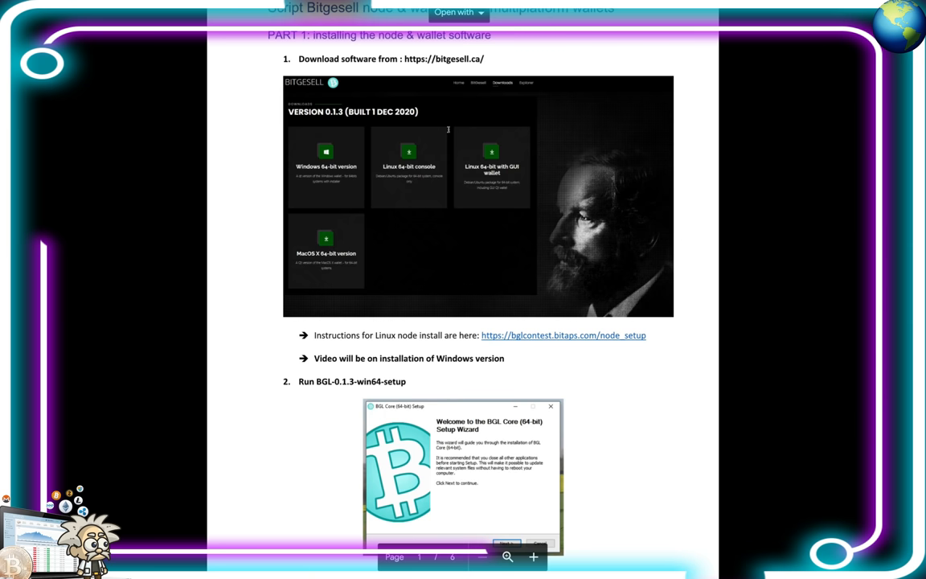
Scroll the install guide PDF from downloading the software to finding the wallet address.
scroll("down", 3)
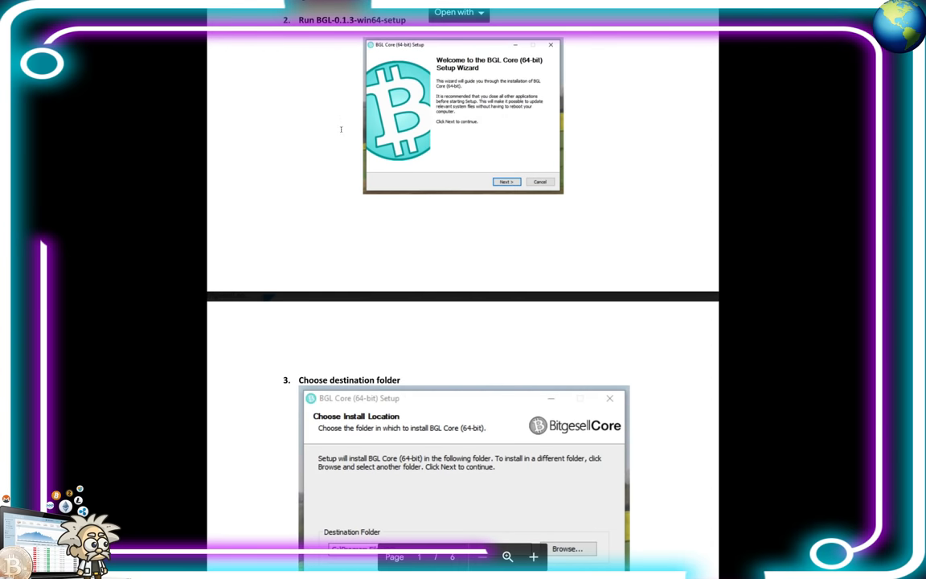
scroll("down", 3)
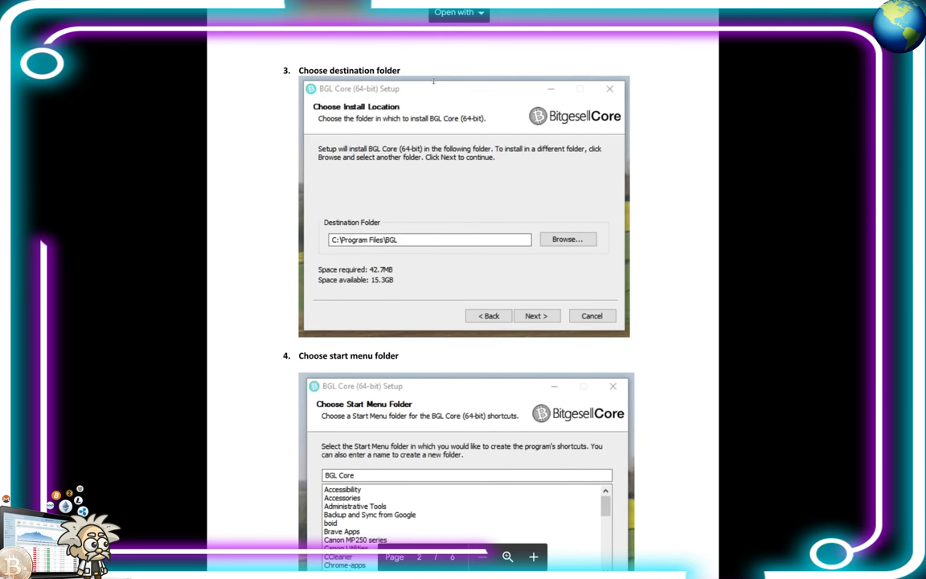
scroll("down", 3)
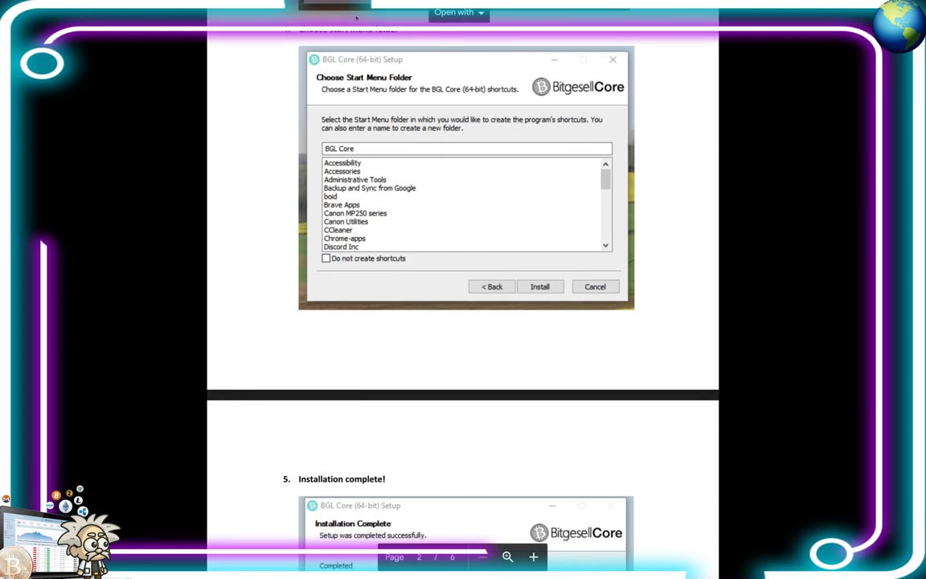
mouse_move(533, 153)
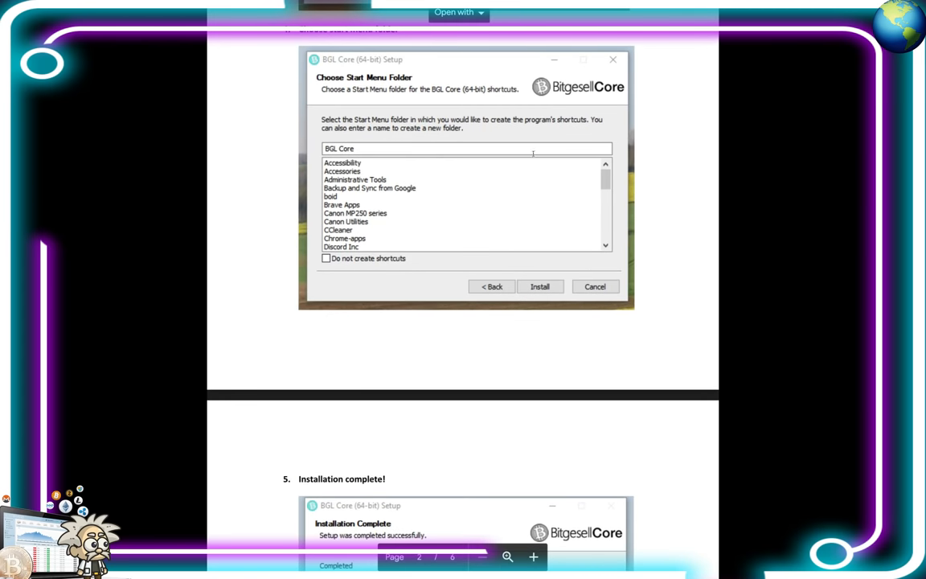
scroll("down", 3)
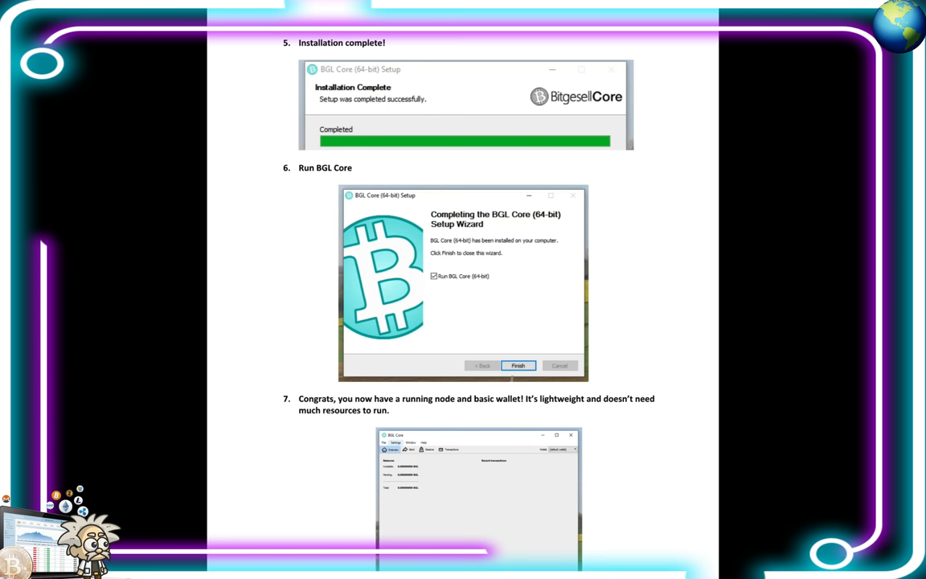
scroll("down", 3)
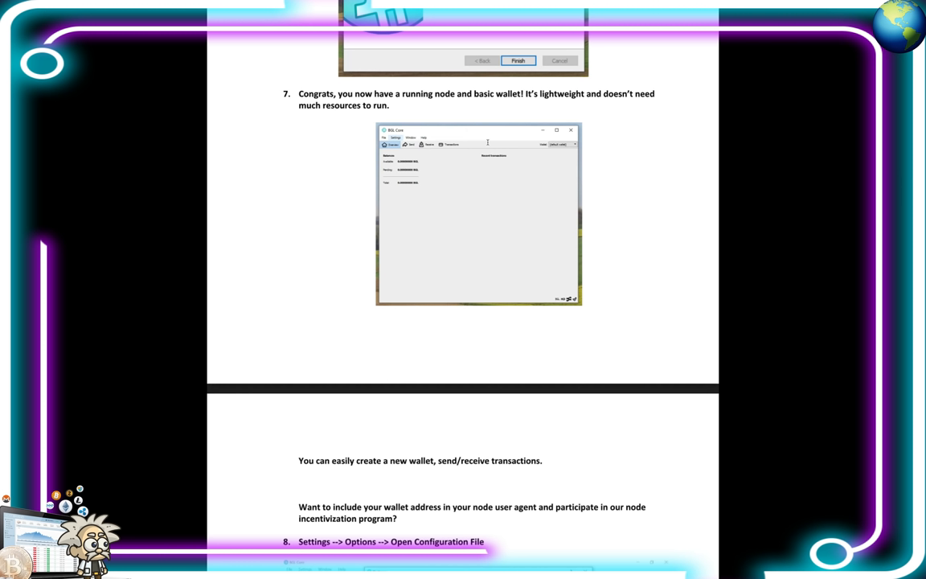
mouse_move(505, 194)
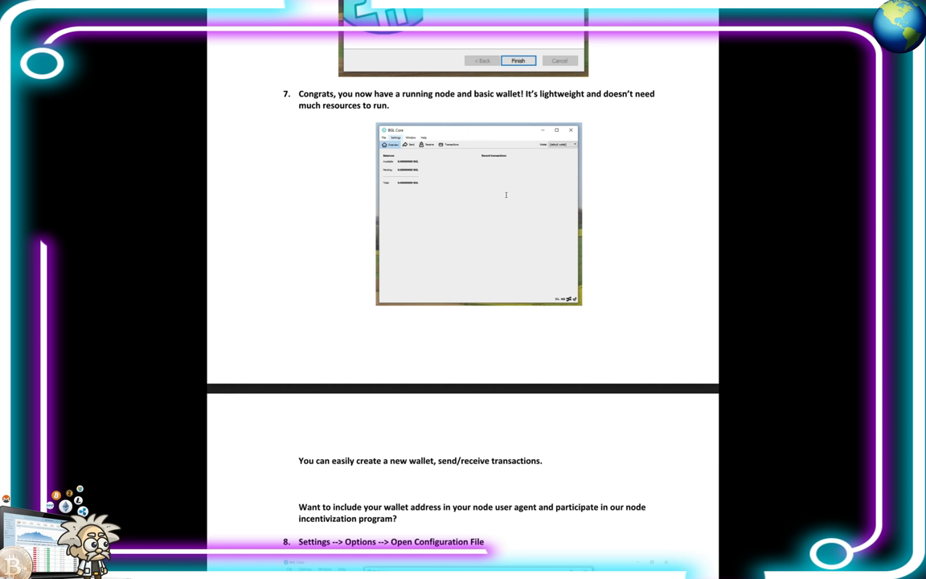
mouse_move(517, 157)
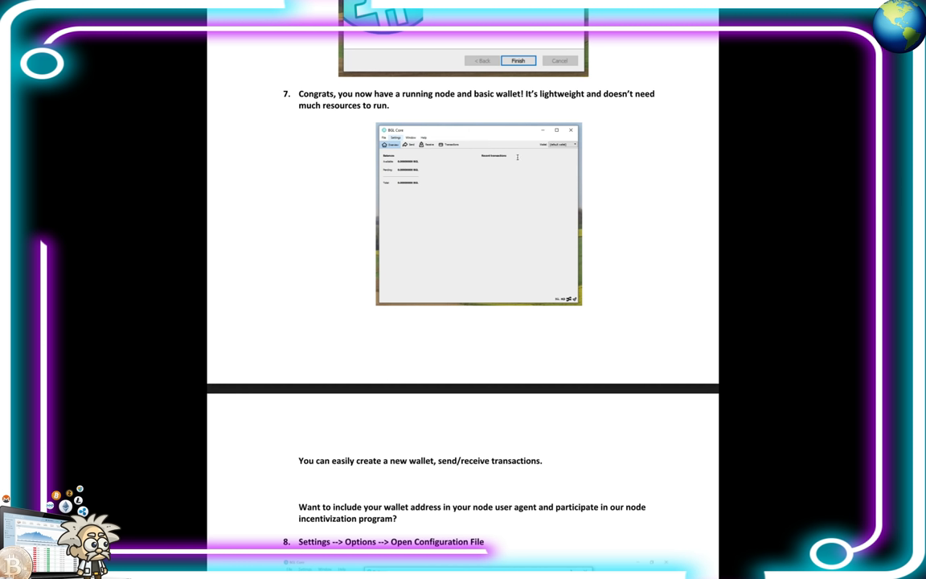
scroll("down", 3)
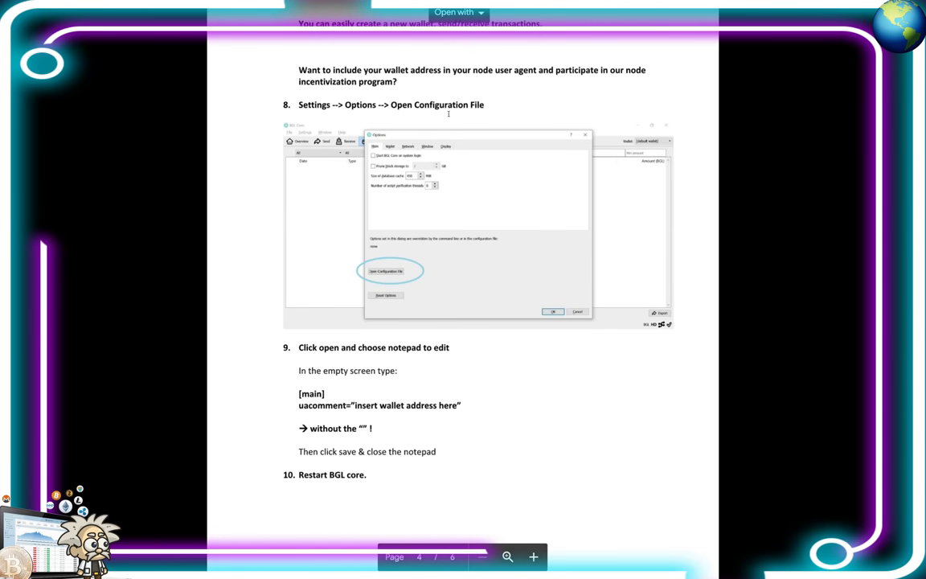
scroll("down", 3)
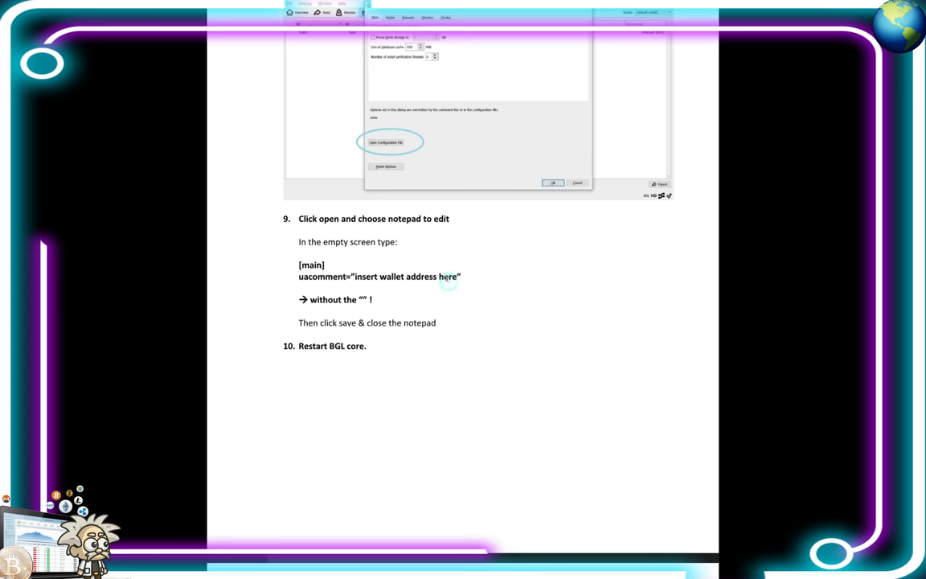
scroll("down", 3)
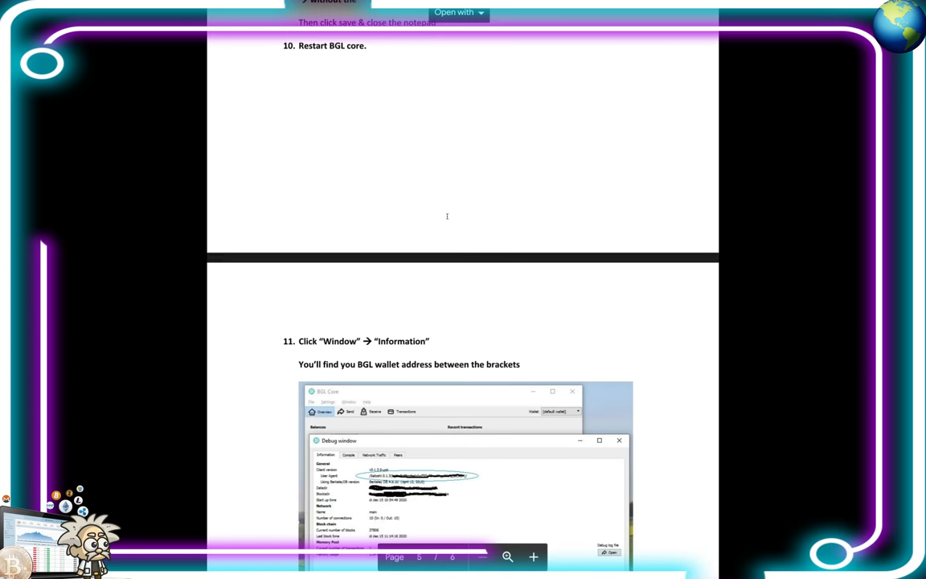
scroll("down", 3)
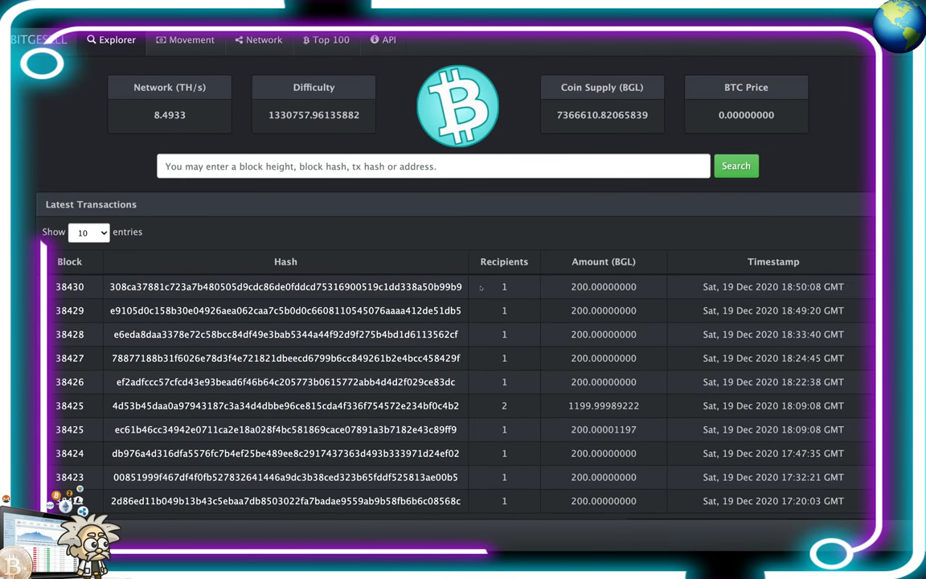
mouse_move(514, 298)
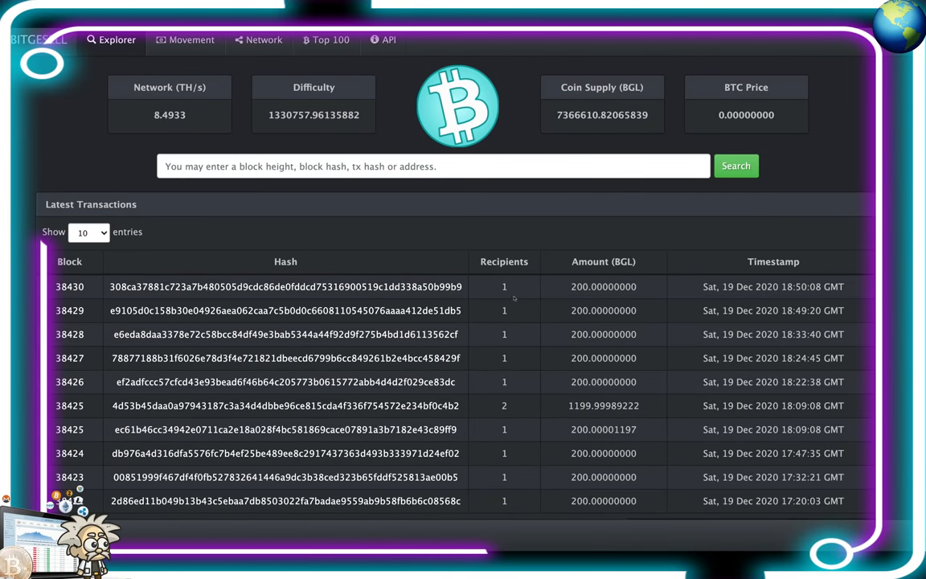